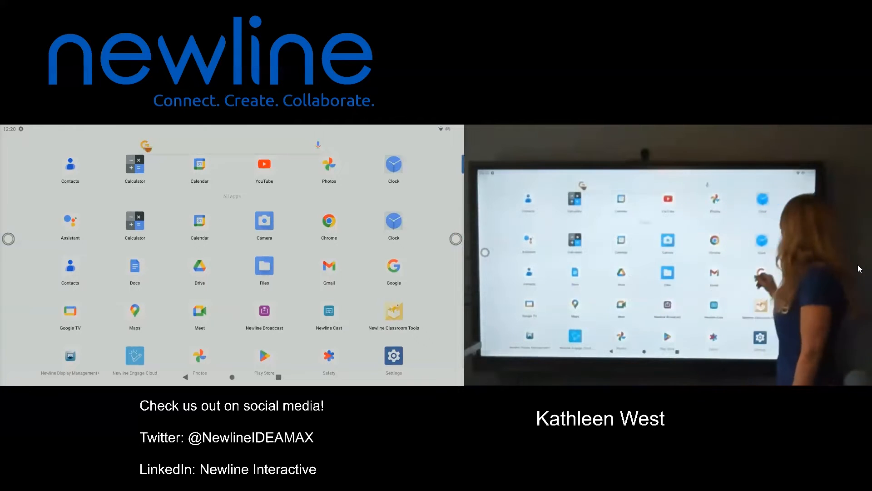
# - Show the All apps list from the home screen app drawer icon
pyautogui.click(231, 376)
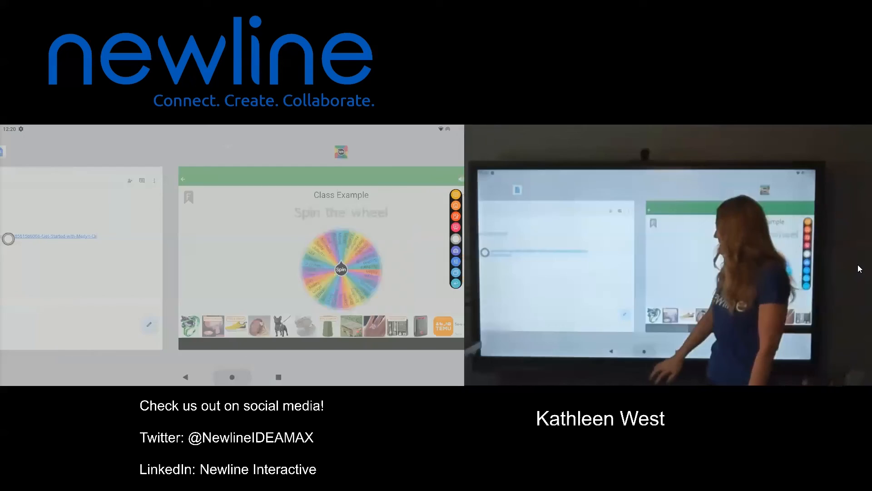
# - Leave the recent apps view and return to the launcher home screen
pyautogui.click(232, 377)
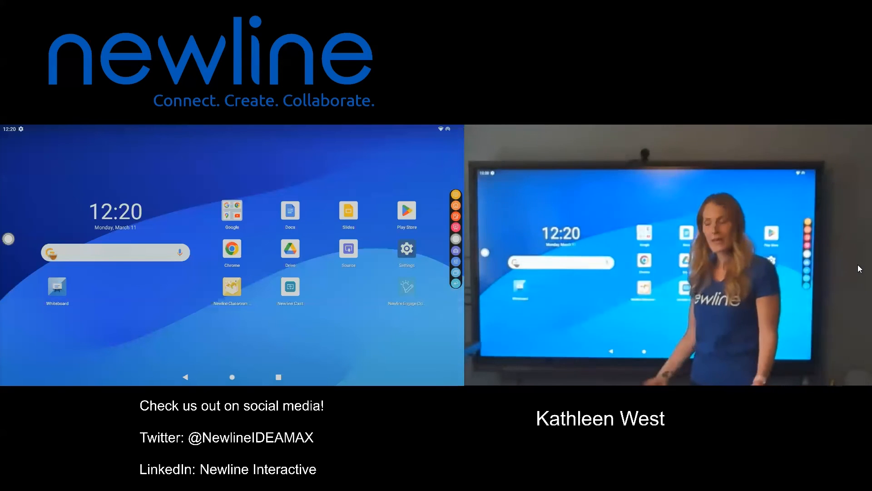